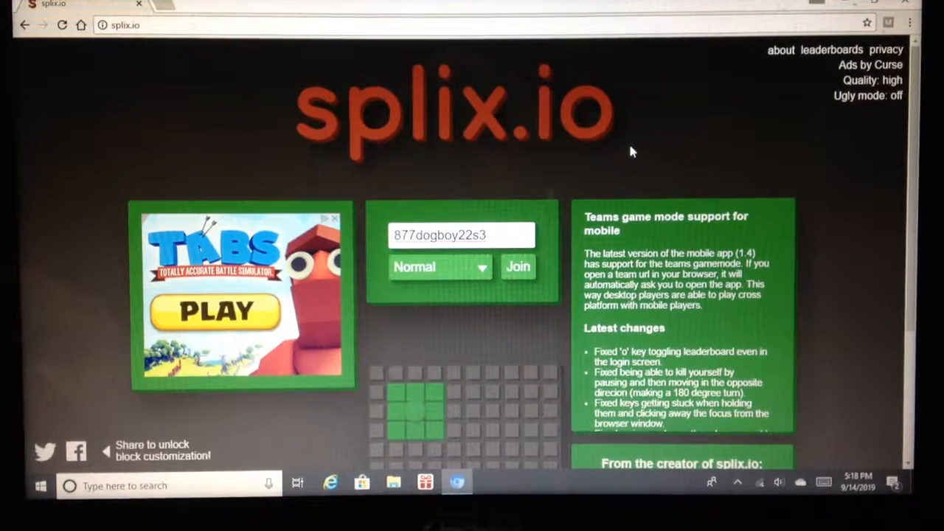
- Choose the Normal game mode and join a new round with the chosen nickname
left_click(439, 267)
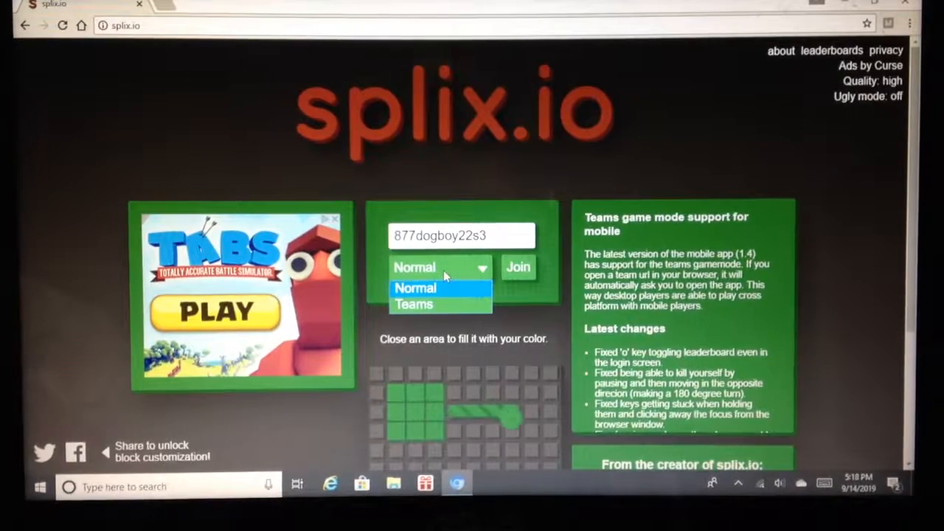
left_click(413, 288)
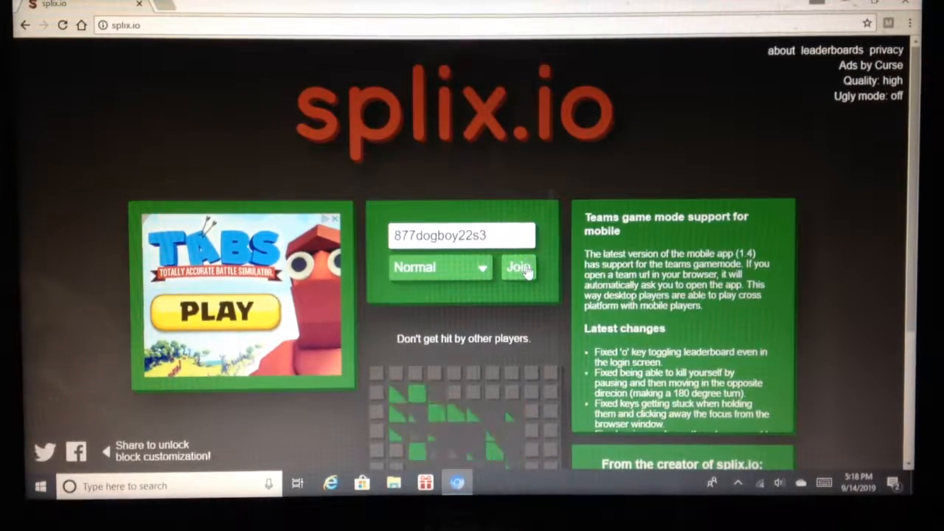
left_click(519, 267)
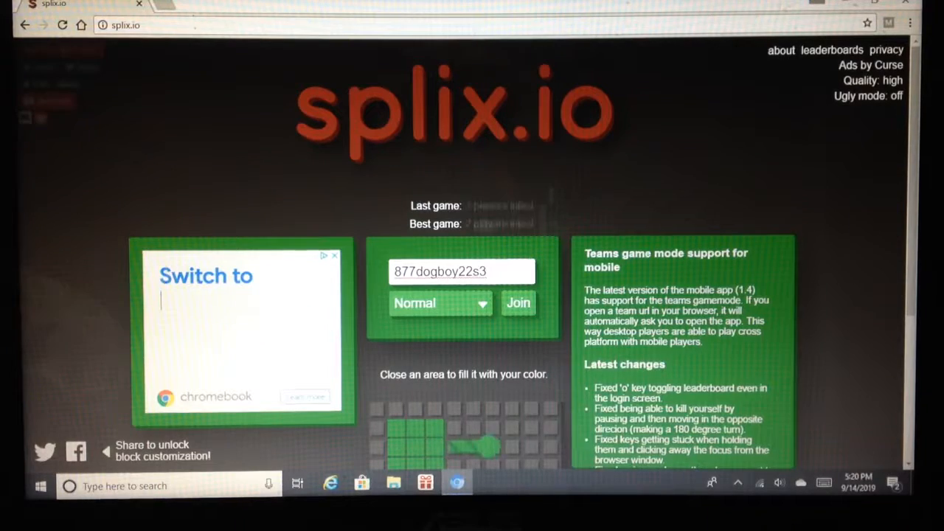
left_click(519, 304)
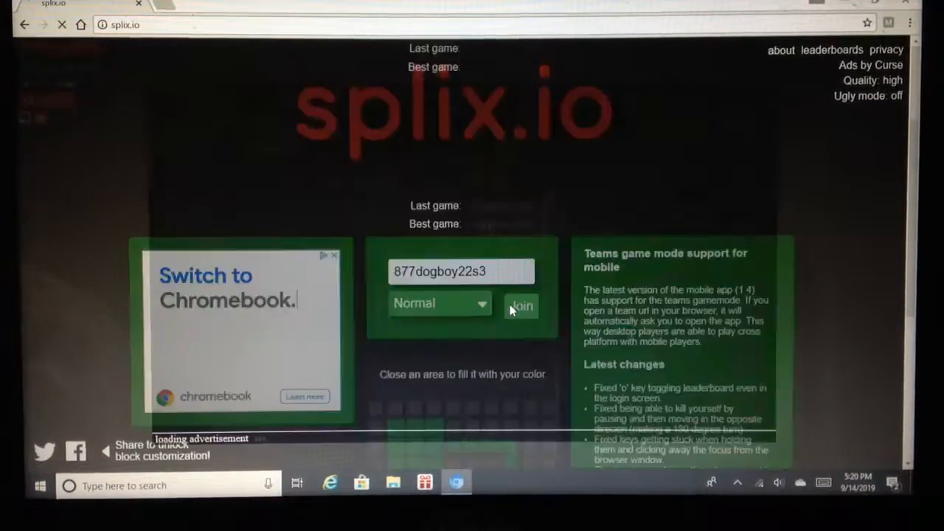
left_click(522, 305)
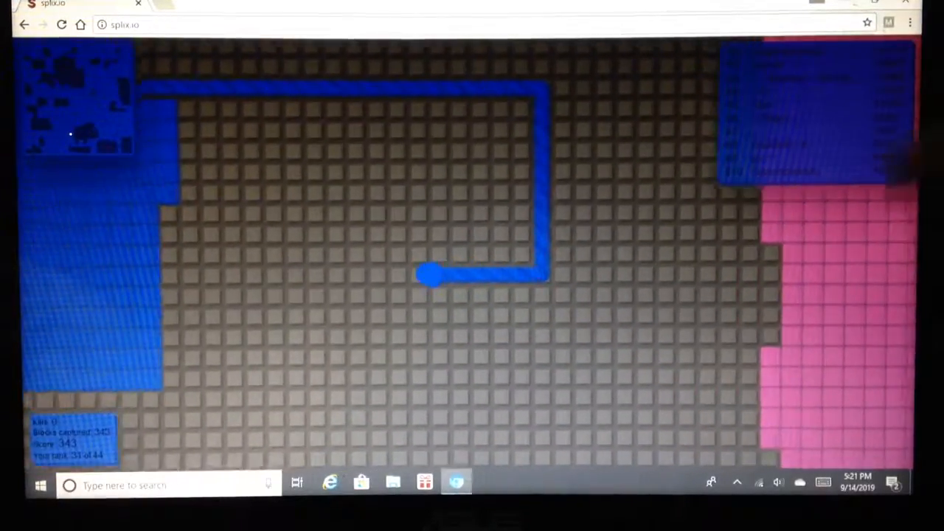
mouse_move(413, 266)
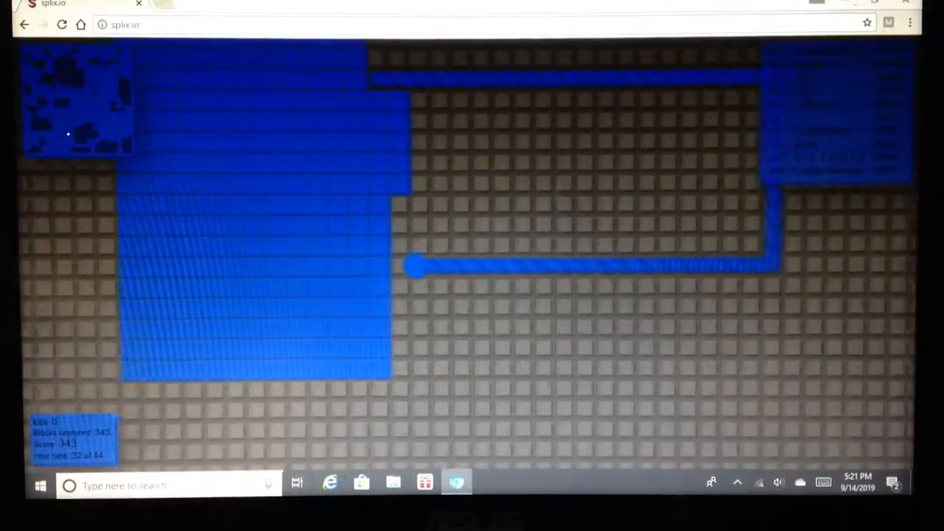